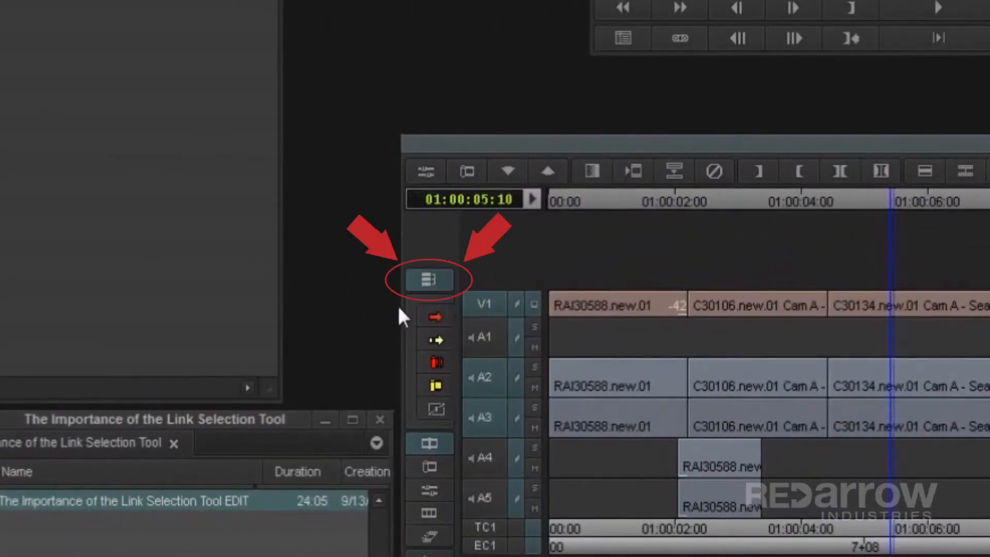
{"action": "mouse_move", "coordinate": [450, 285]}
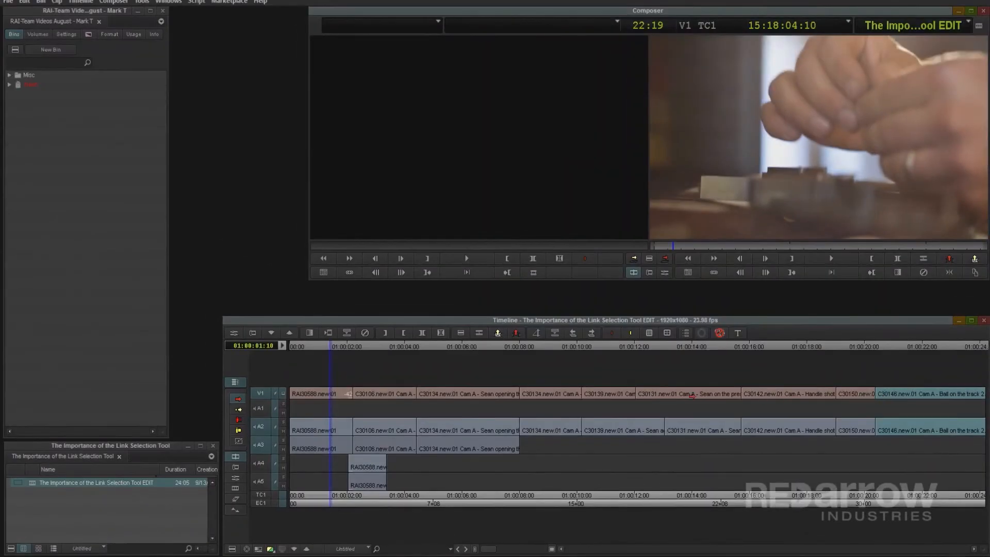
Select the first RAI30588.new.01 video clip, which also highlights its linked audio on A2-A5
{"action": "left_click", "coordinate": [468, 393]}
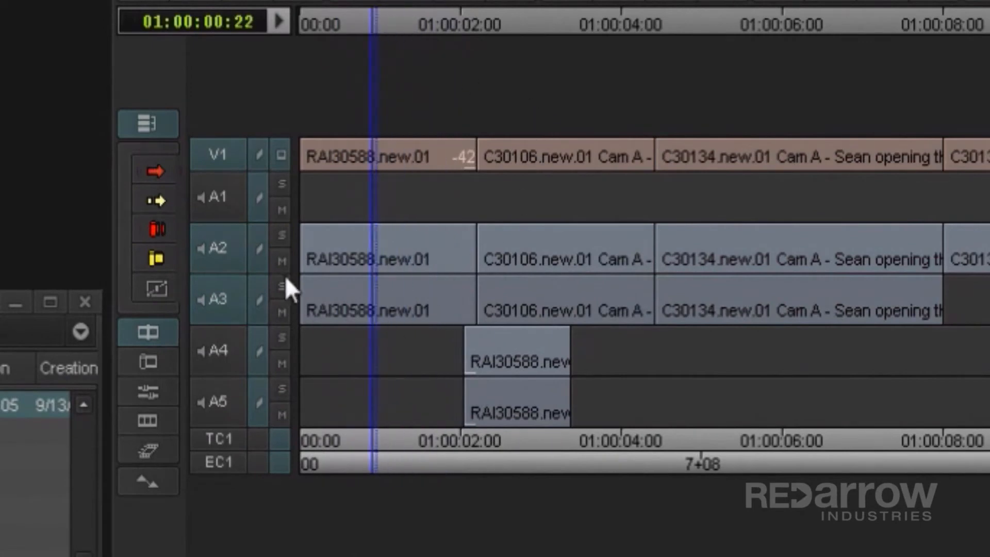
{"action": "mouse_move", "coordinate": [434, 193]}
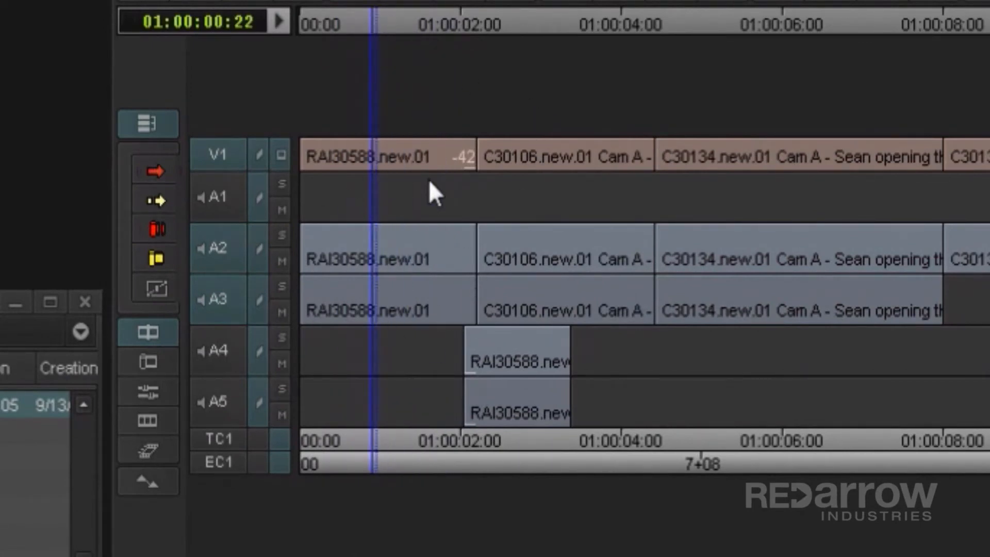
{"action": "mouse_move", "coordinate": [470, 199]}
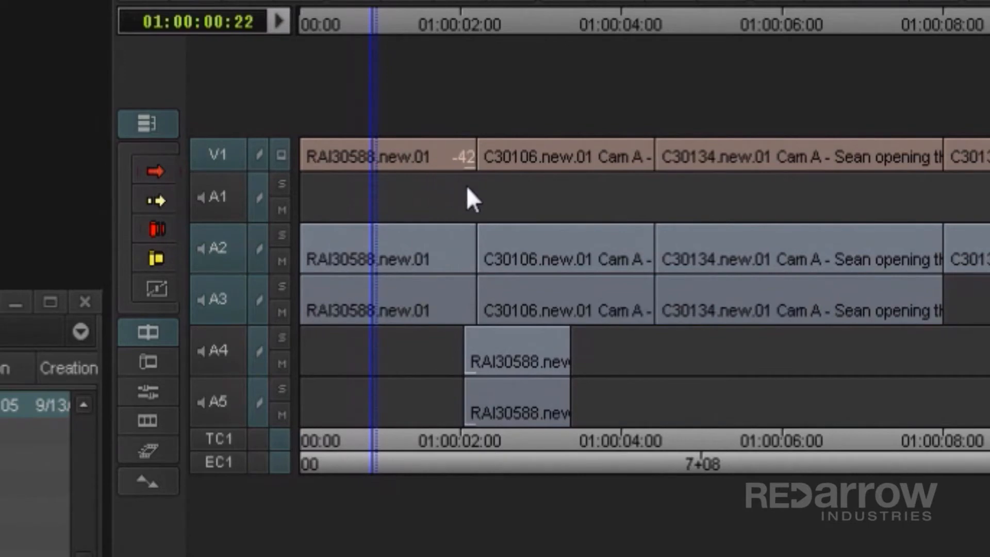
{"action": "mouse_move", "coordinate": [640, 372]}
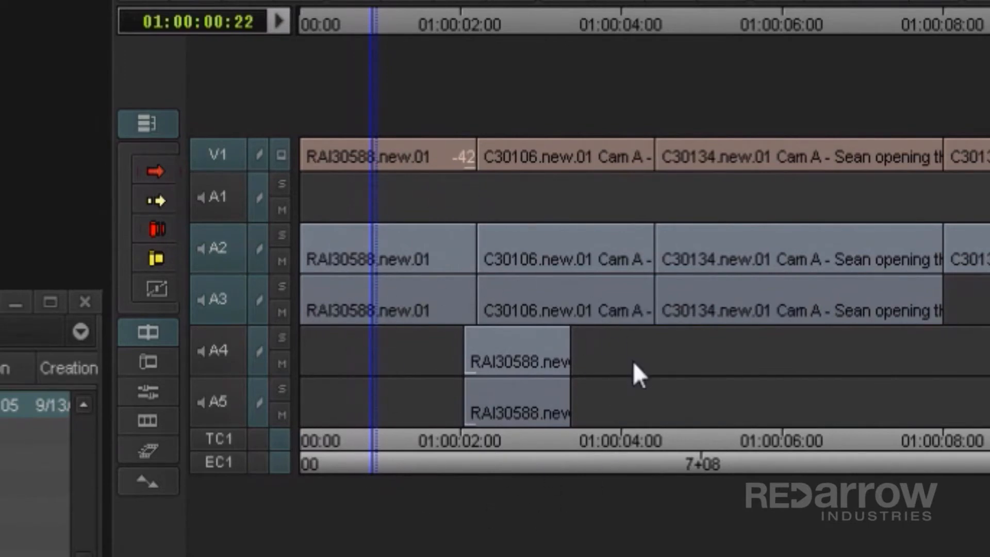
{"action": "left_click", "coordinate": [153, 169]}
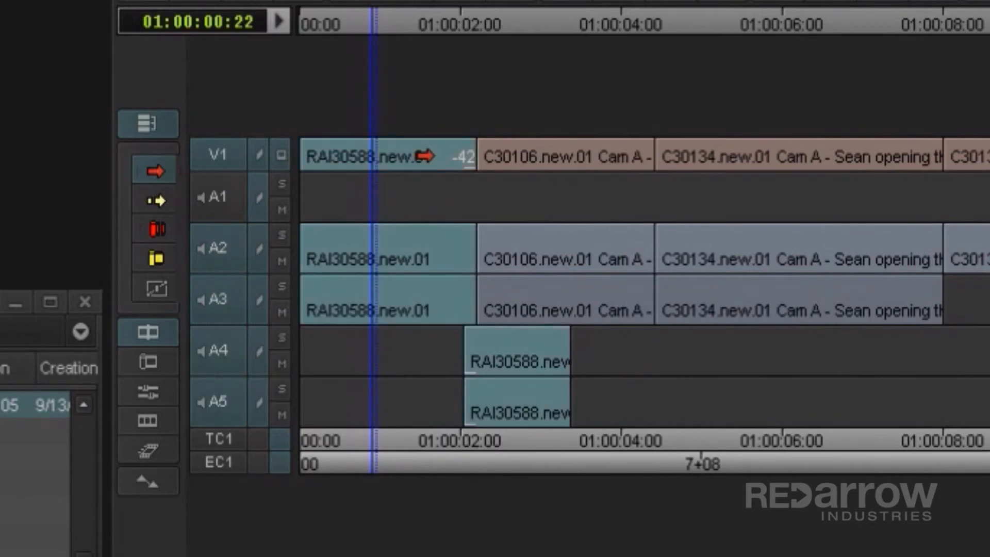